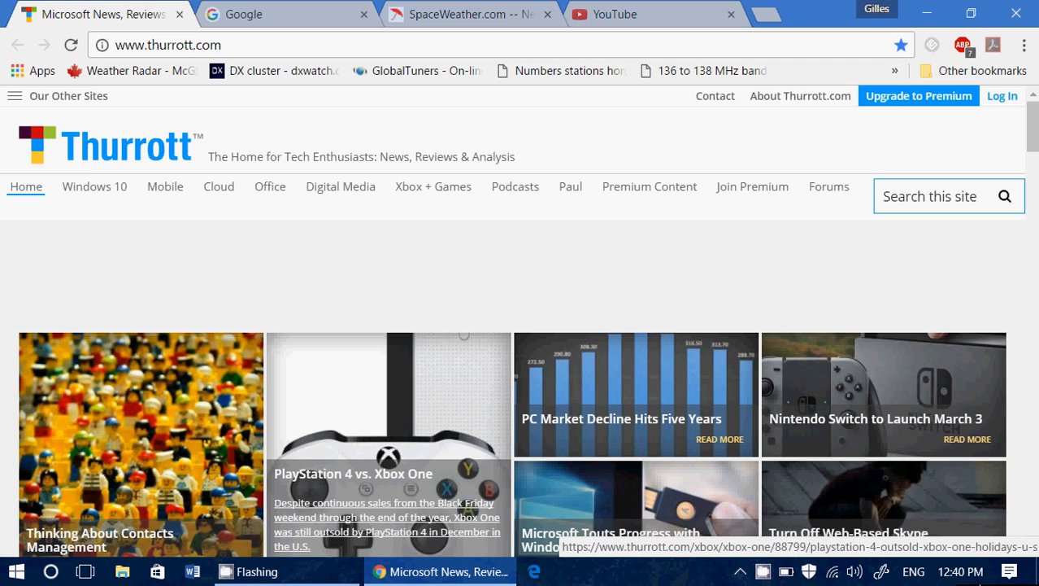
mouse_move(315, 31)
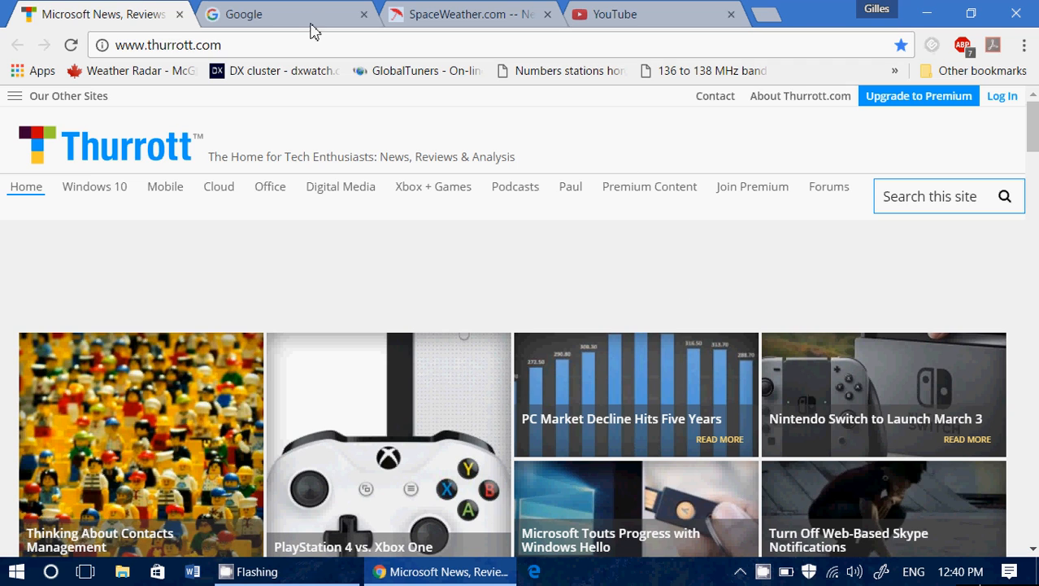
Close the SpaceWeather.com tab, leaving Thurrott, Google and YouTube open.
left_click(459, 13)
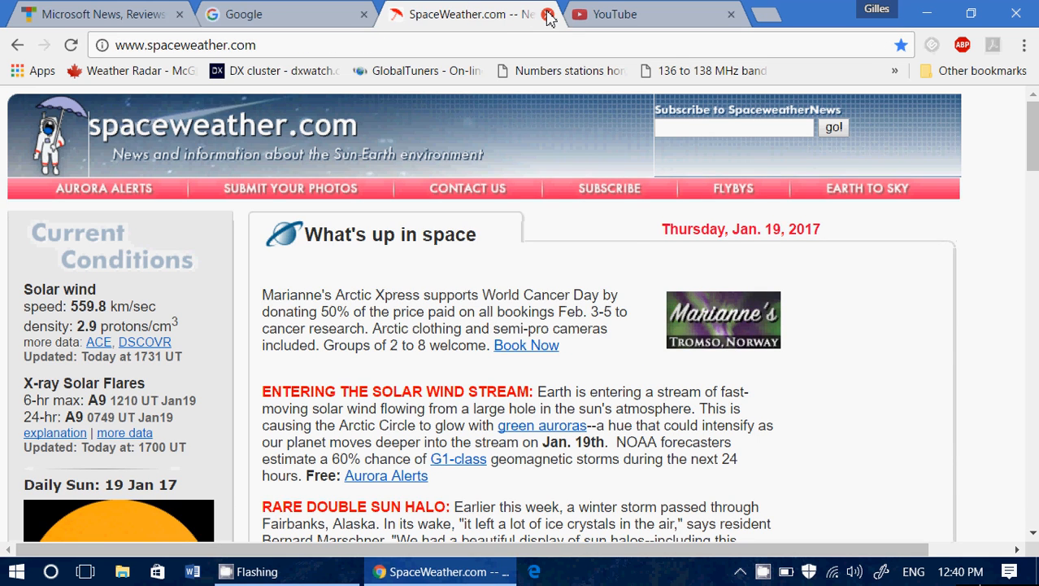
left_click(548, 14)
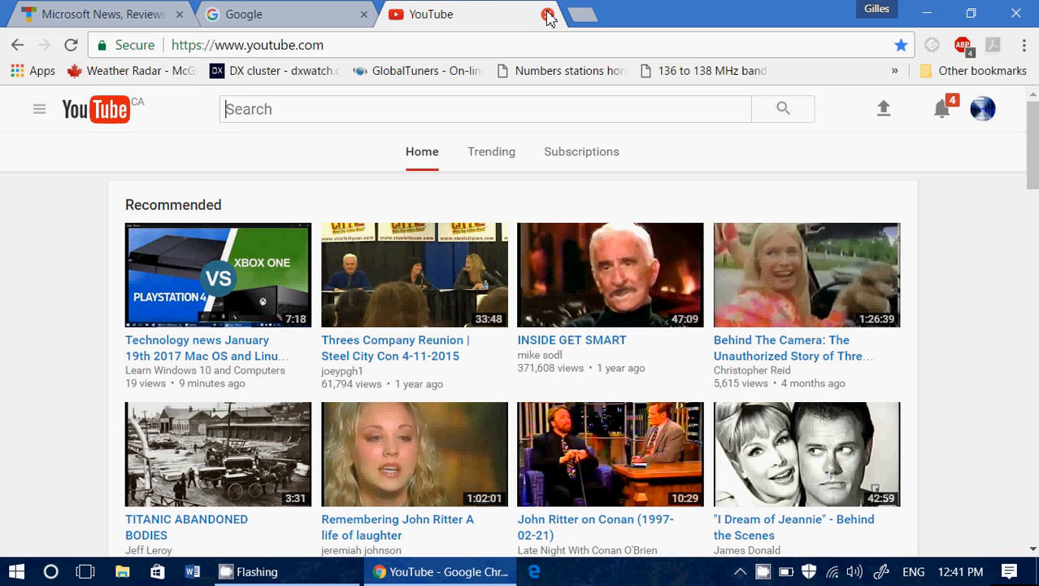
Restore SpaceWeather.com and close the Thurrott tab, leaving Google, SpaceWeather.com and YouTube.
left_click(547, 14)
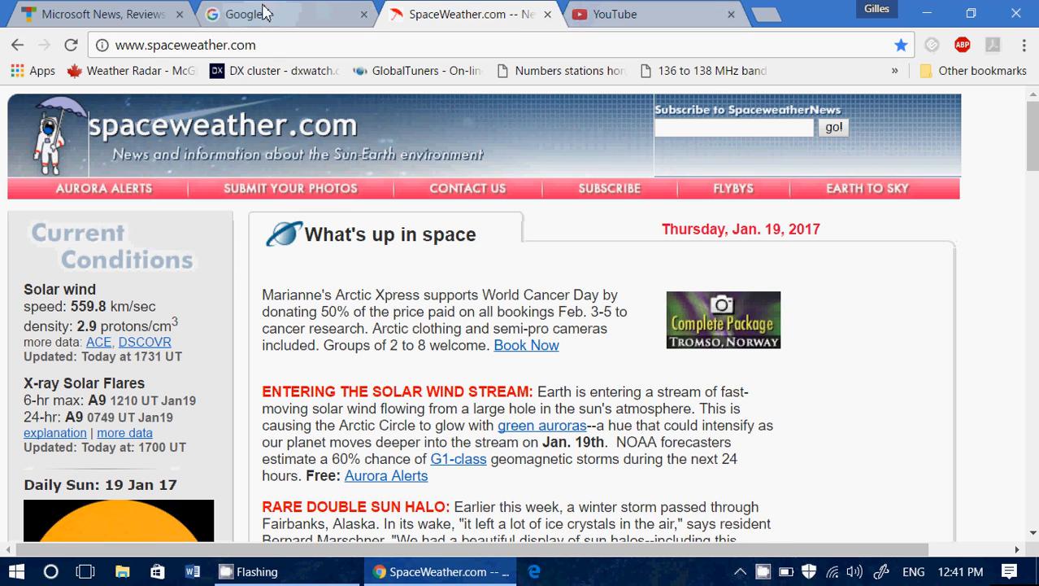
left_click(98, 14)
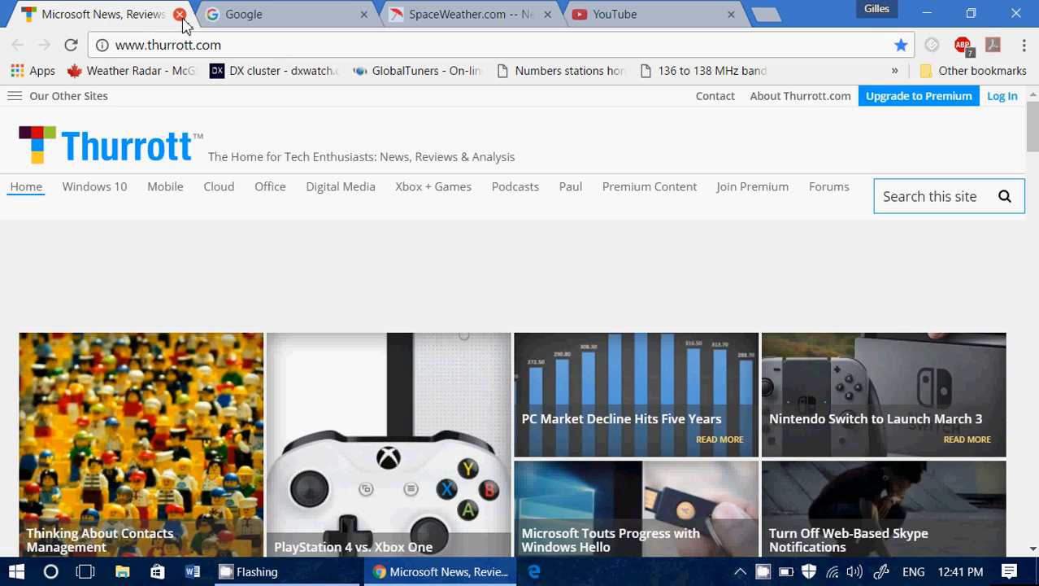
left_click(179, 15)
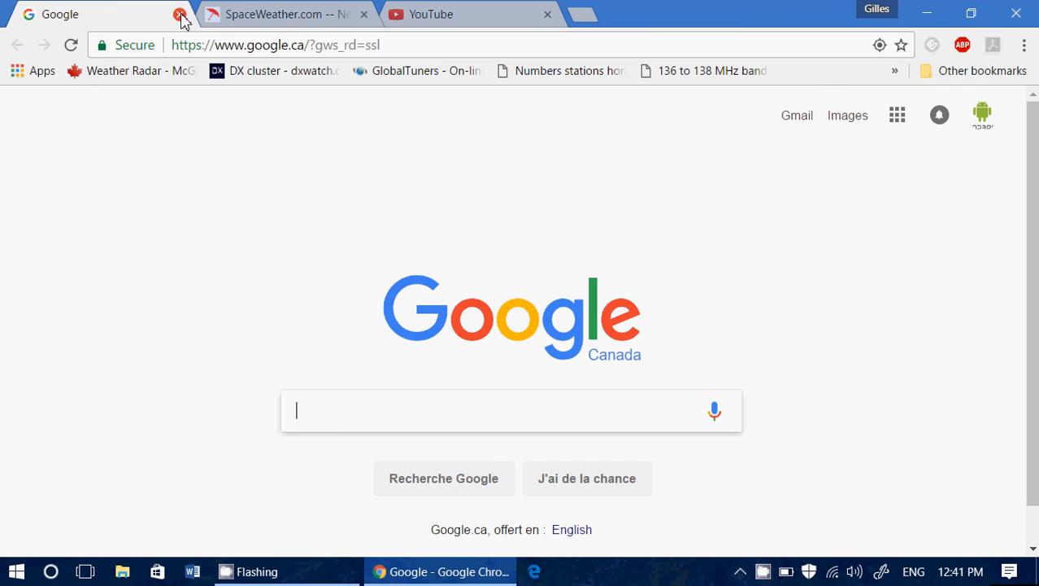